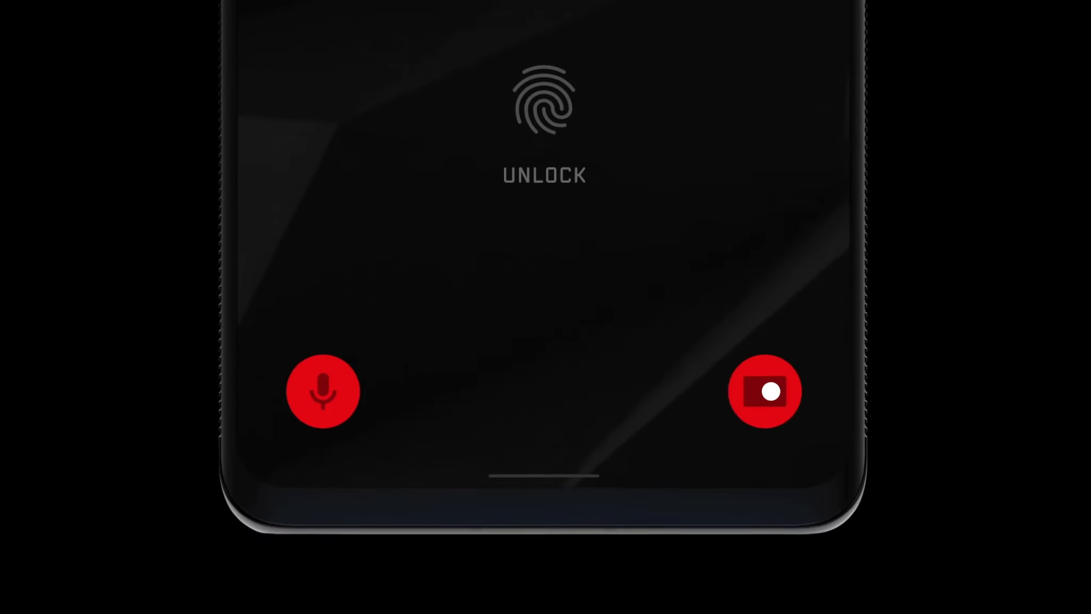
# - Play past the landing page FAQ to the blue subscribe reminder animation
pyautogui.click(543, 102)
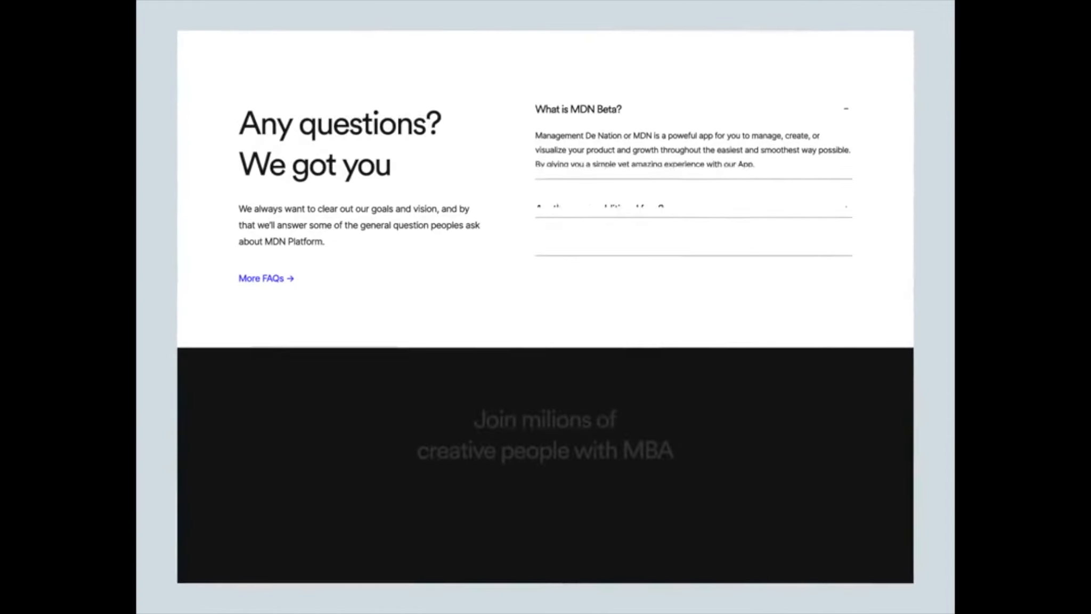
pyautogui.scroll(-3)
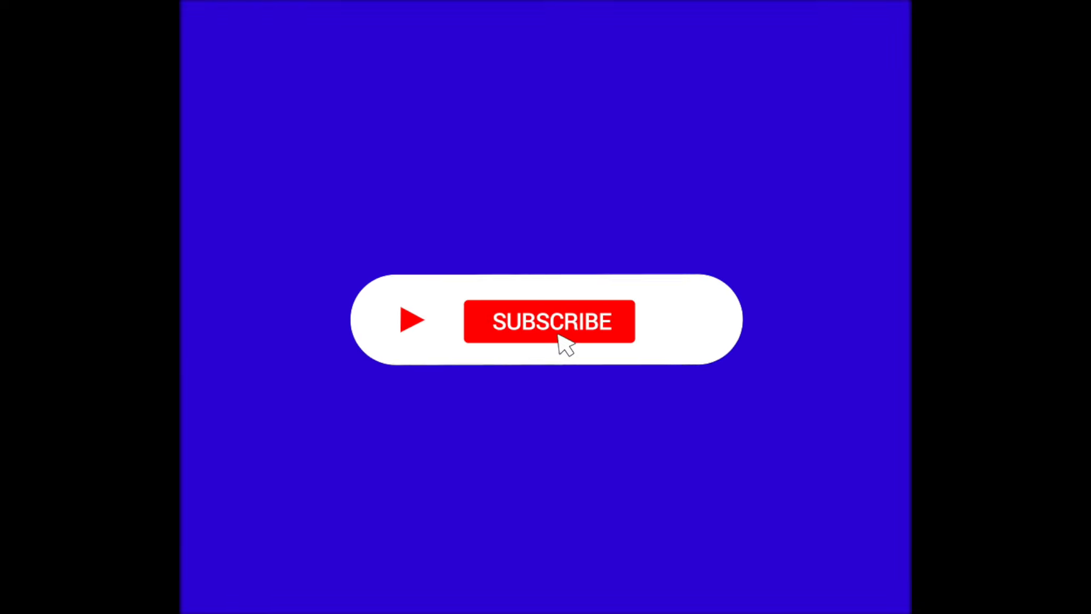
pyautogui.click(550, 321)
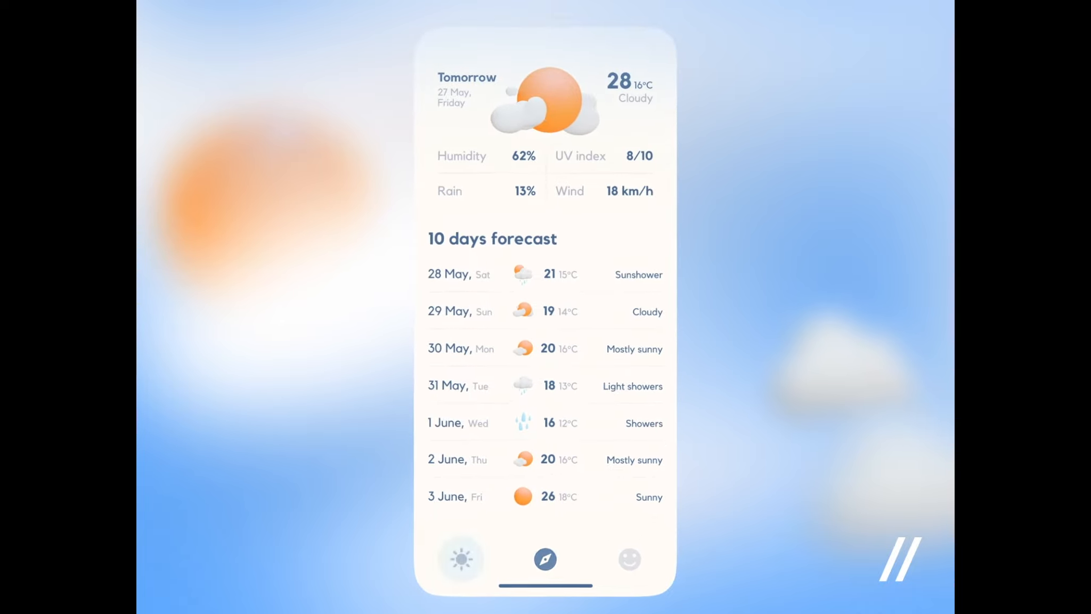
# - Keep playing to the weather app's tomorrow forecast and 10-day list
pyautogui.click(461, 559)
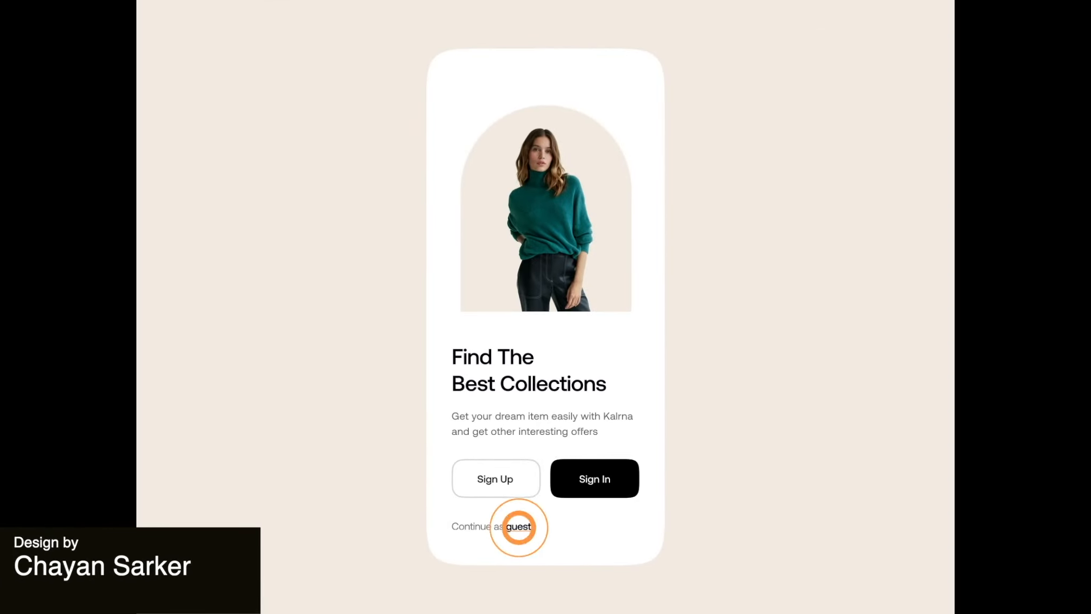
# - Play through the Kalrna fashion app screens to NEAR's 'Infrastructure for innovation' section
pyautogui.click(518, 526)
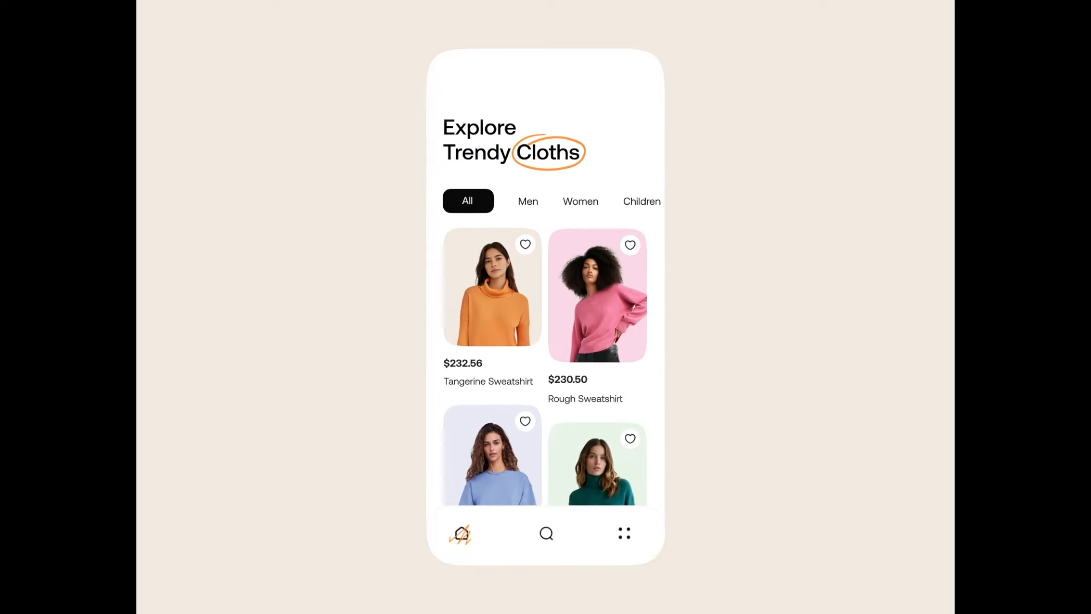
pyautogui.click(490, 288)
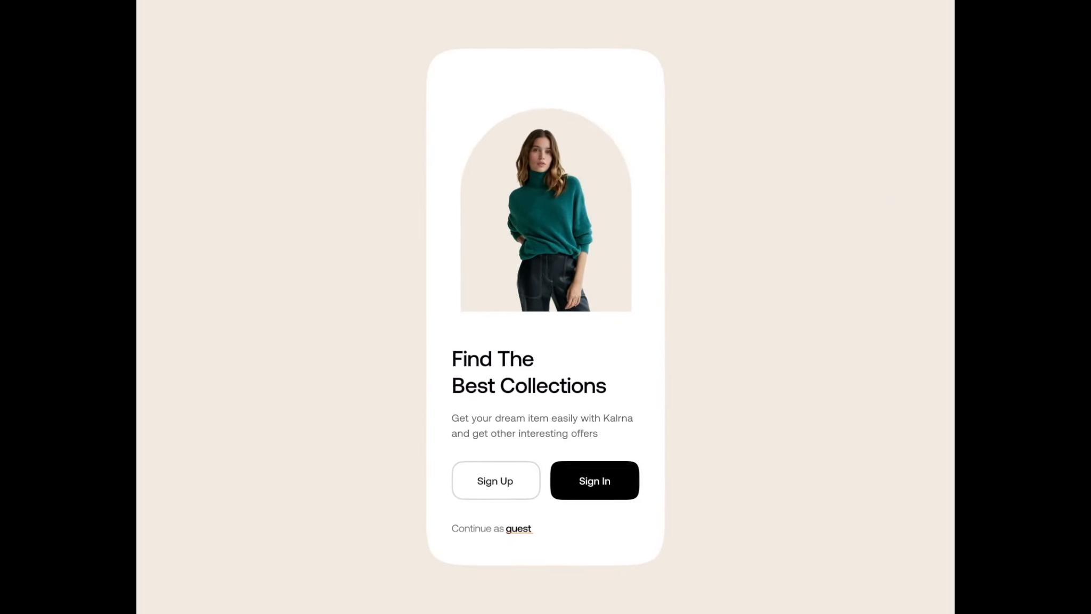
pyautogui.click(518, 528)
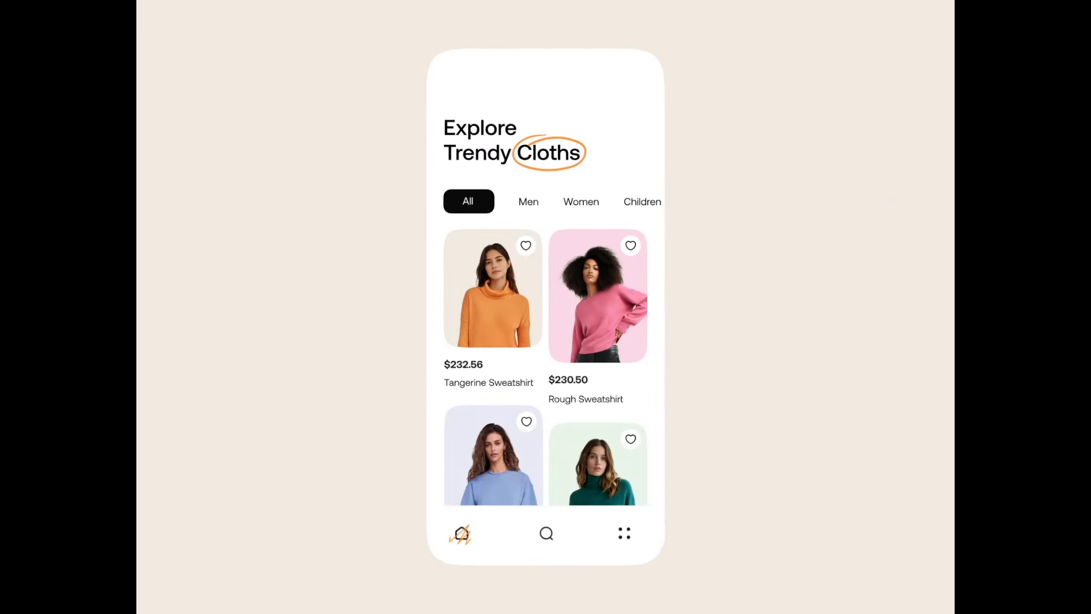
pyautogui.scroll(-3)
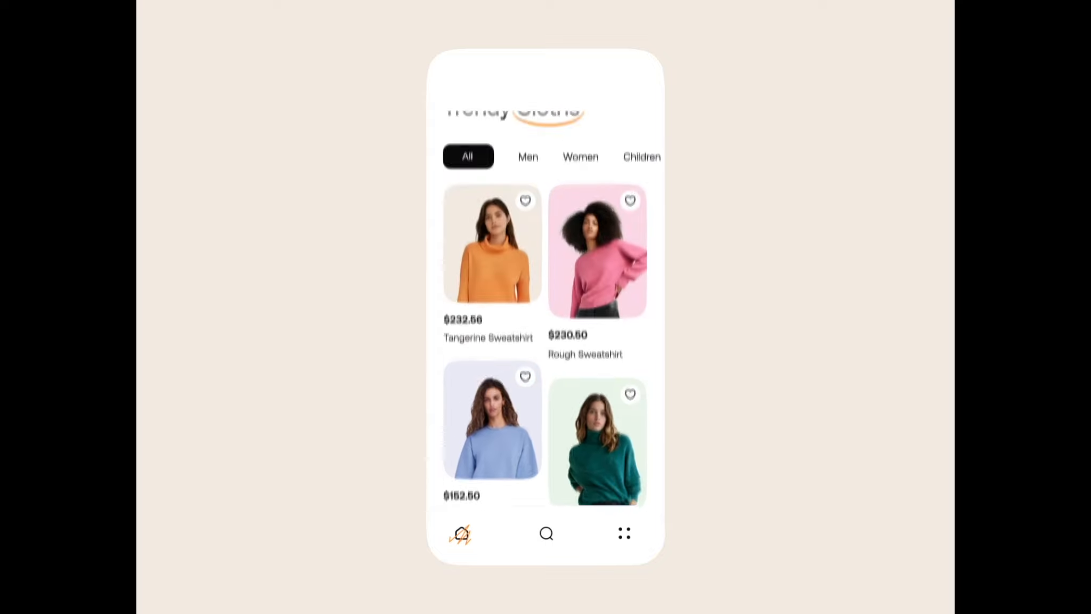
pyautogui.click(491, 245)
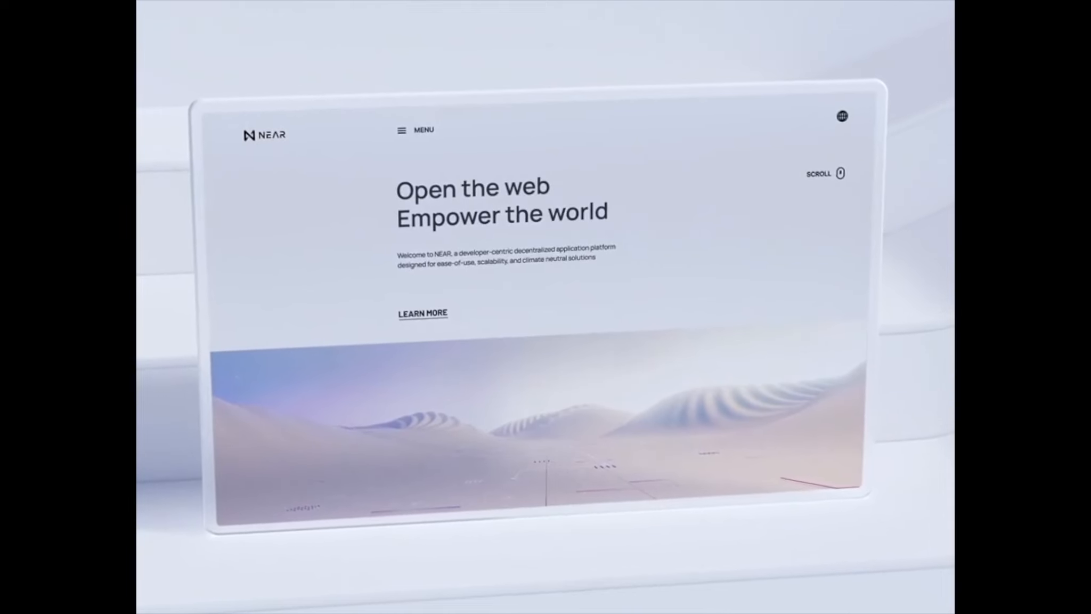
pyautogui.scroll(-3)
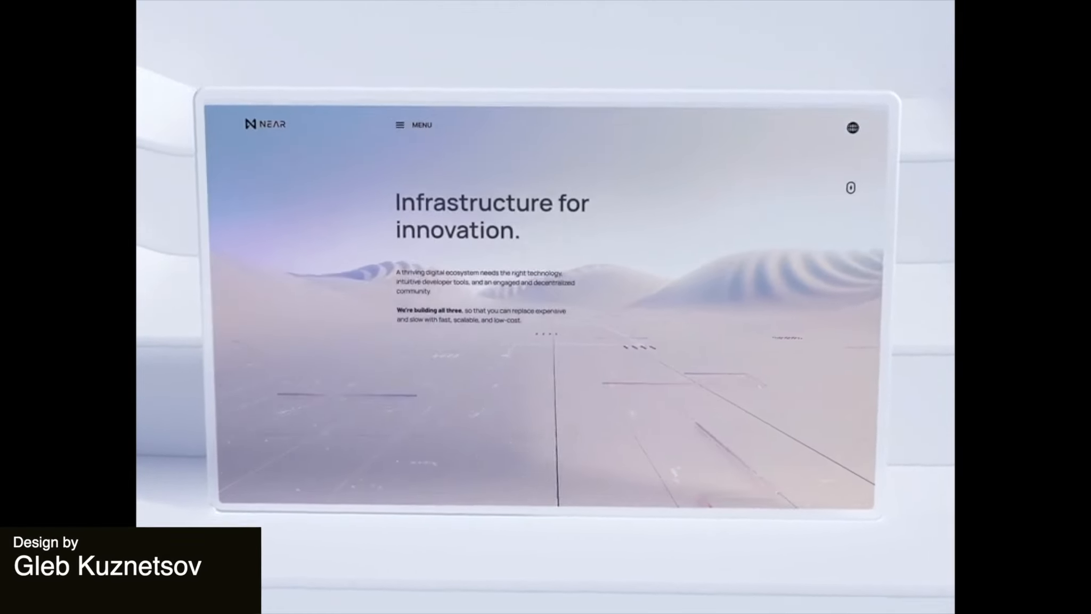